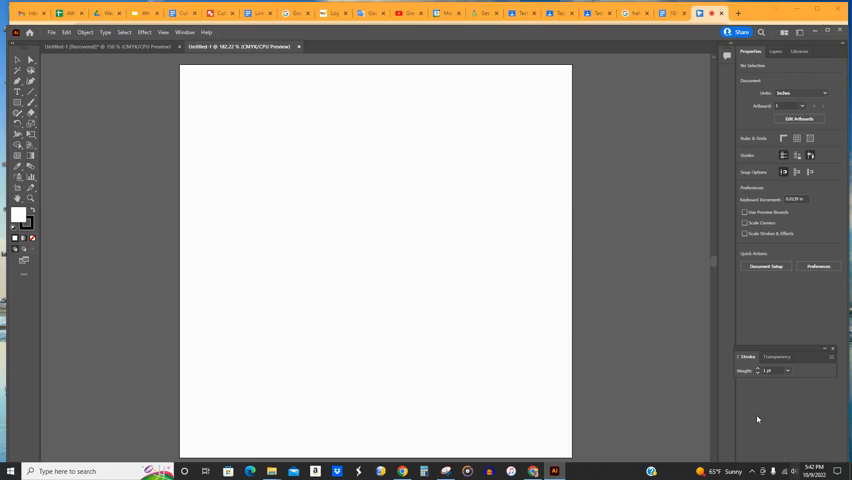
mouse_move(800, 398)
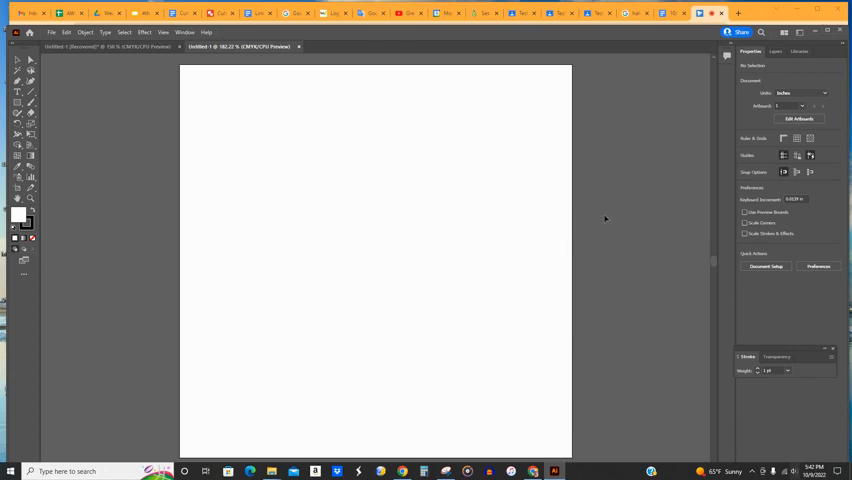
mouse_move(692, 48)
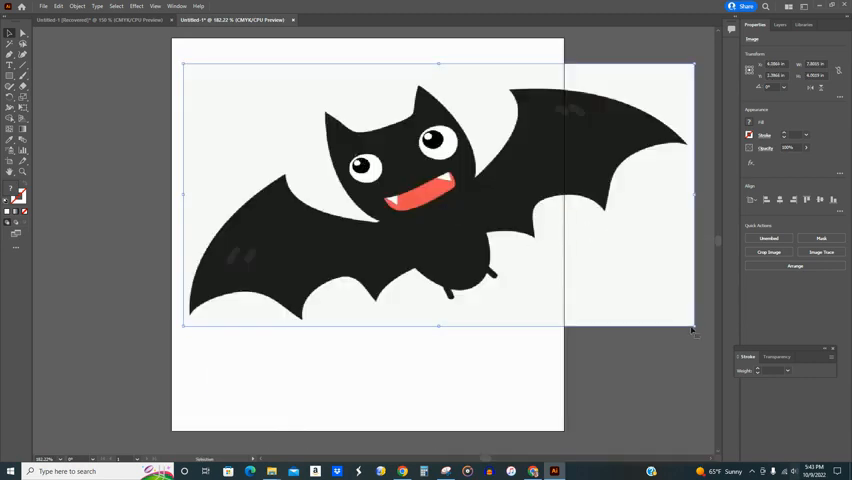
Scale the placed bat image down so it fits inside the artboard's edges
drag(692, 328, 530, 398)
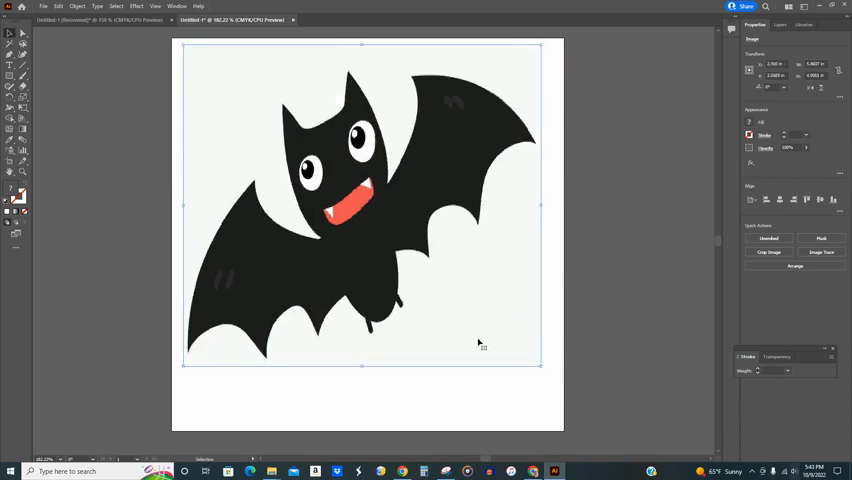
mouse_move(424, 210)
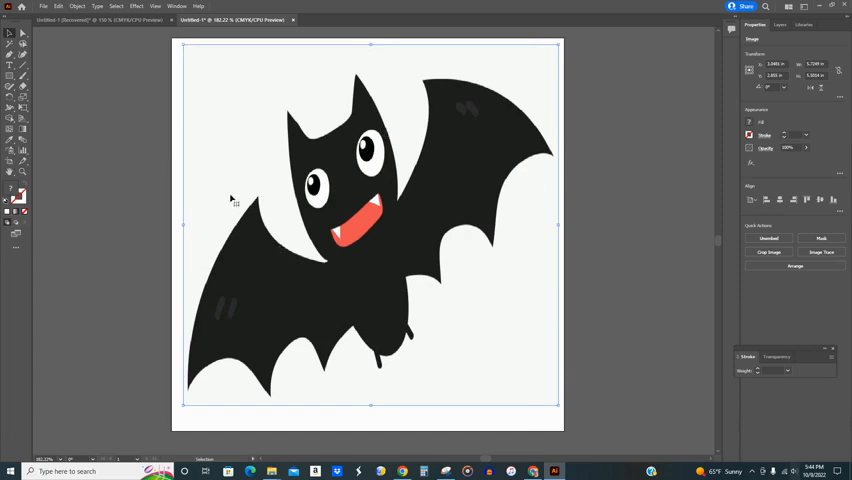
mouse_move(360, 292)
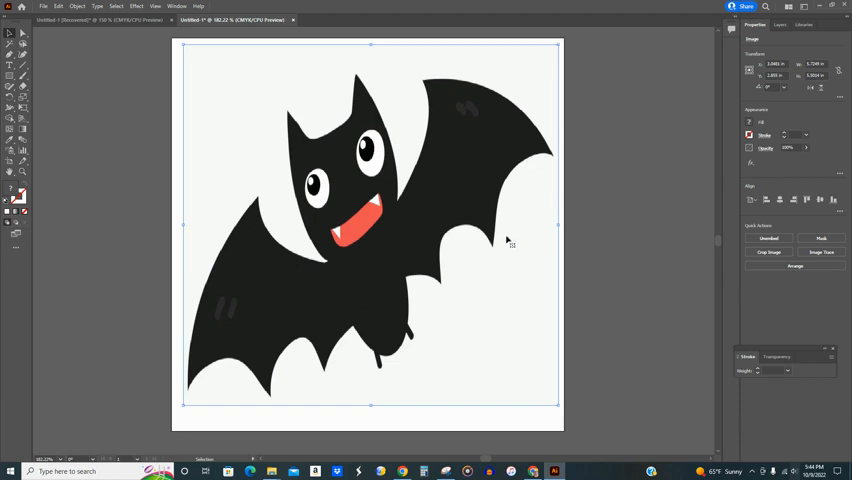
mouse_move(266, 322)
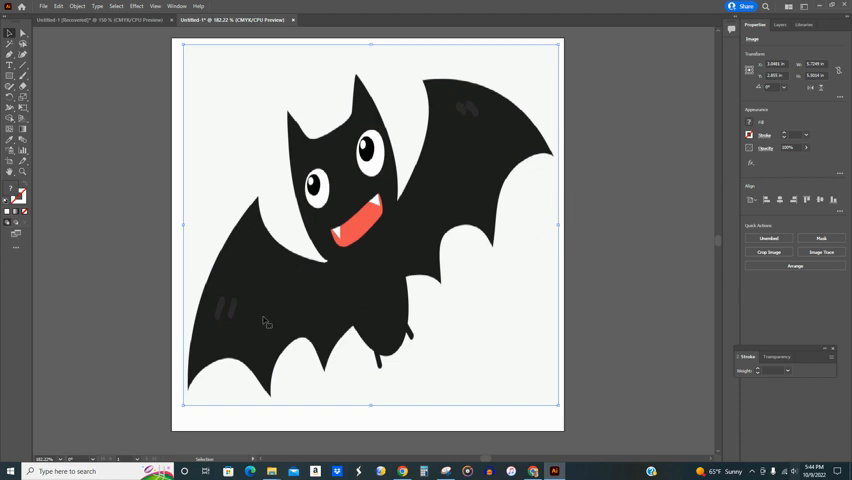
mouse_move(516, 162)
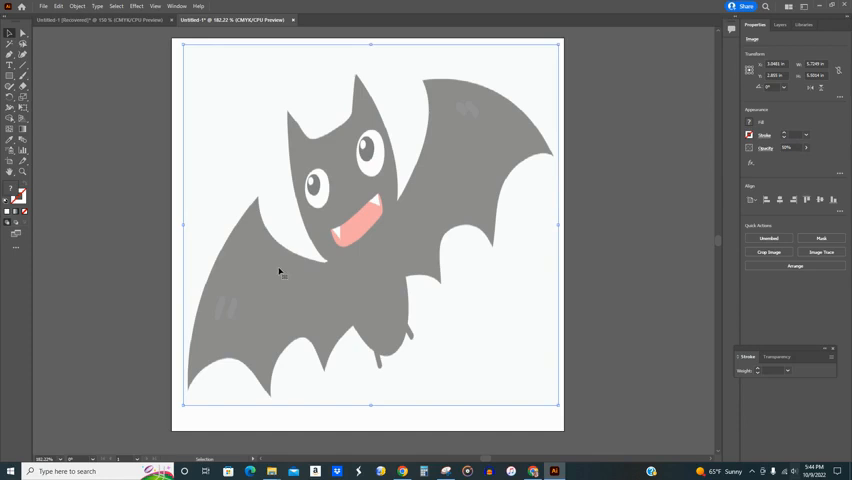
mouse_move(174, 208)
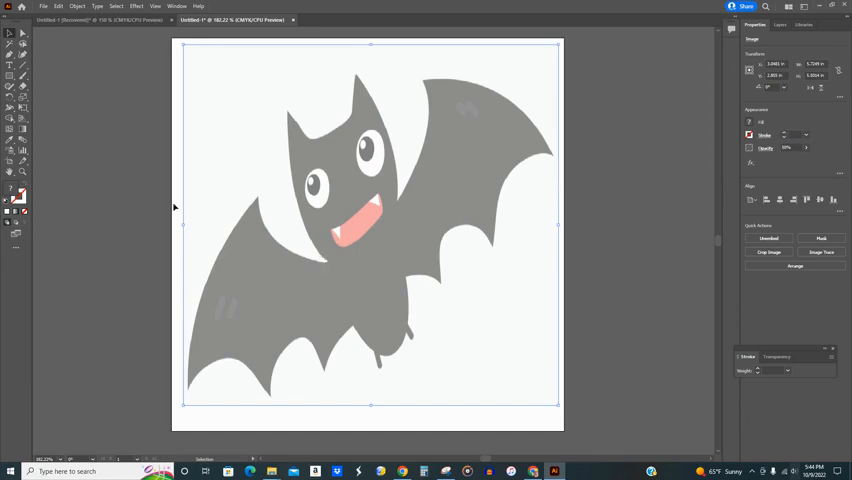
mouse_move(258, 166)
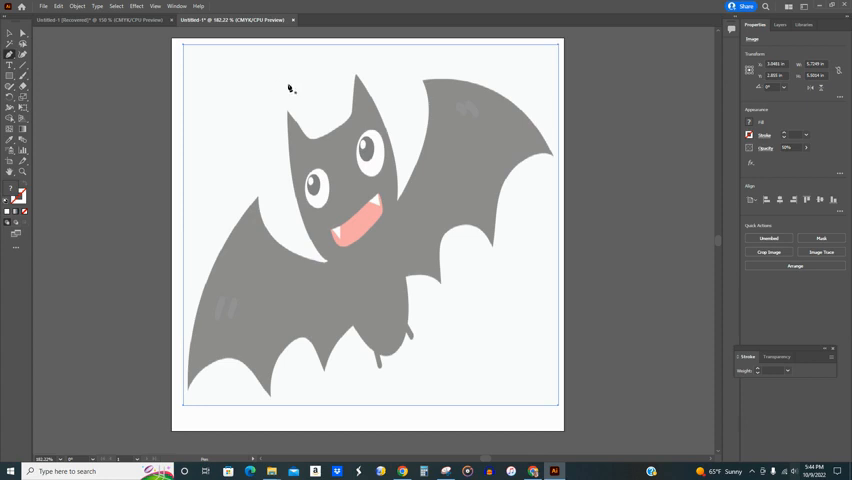
mouse_move(220, 80)
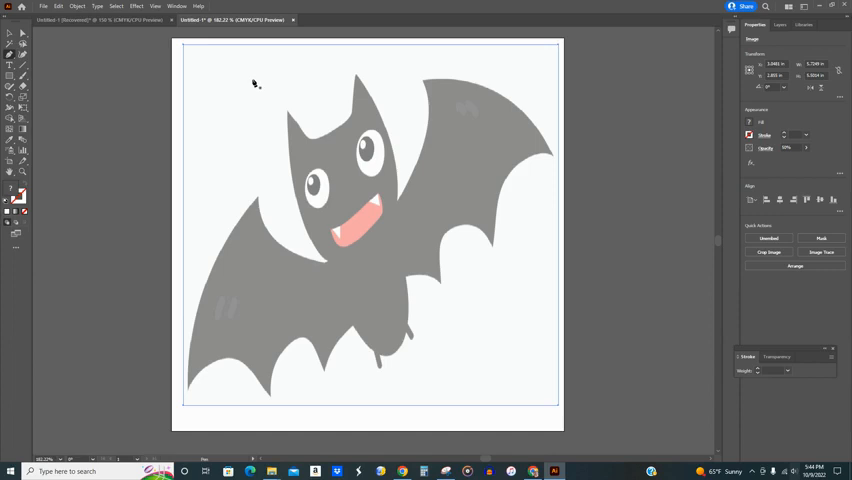
mouse_move(290, 112)
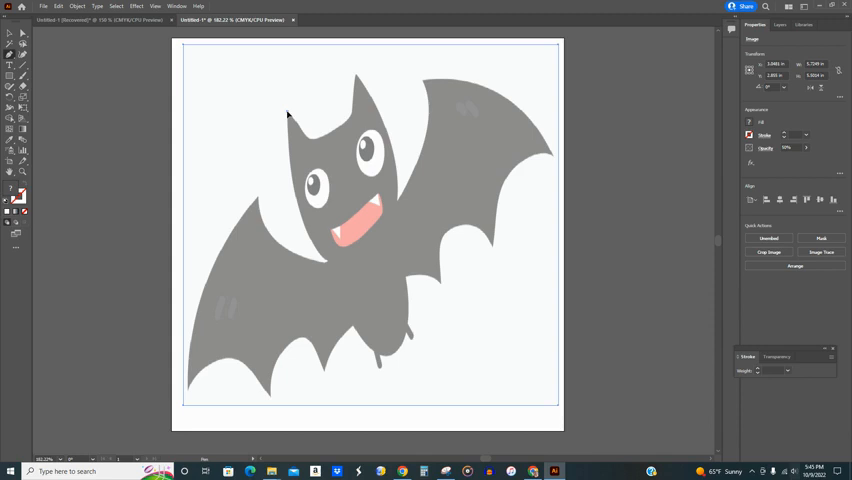
mouse_move(316, 104)
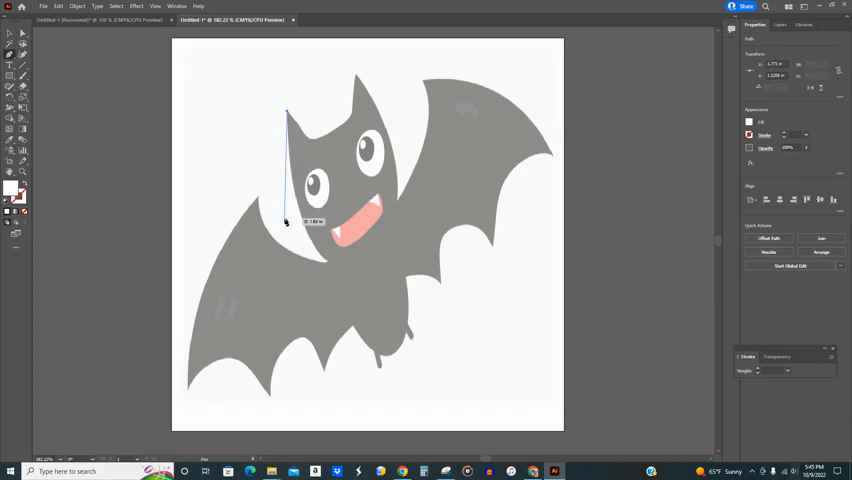
Trace the bat's ear outline with curved Pen anchor points
drag(284, 222, 252, 176)
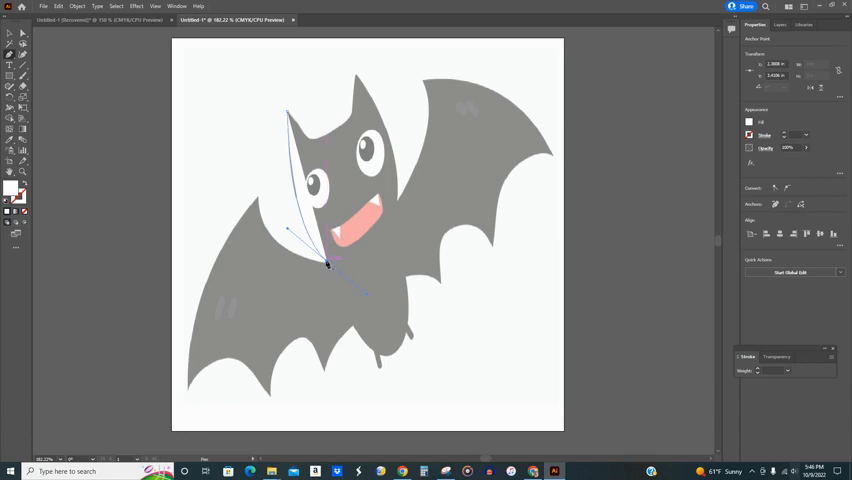
drag(328, 266, 290, 224)
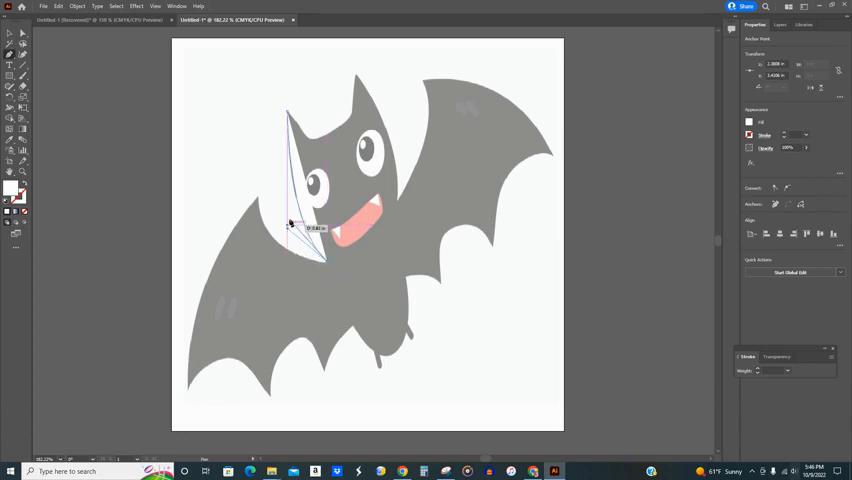
drag(290, 224, 328, 264)
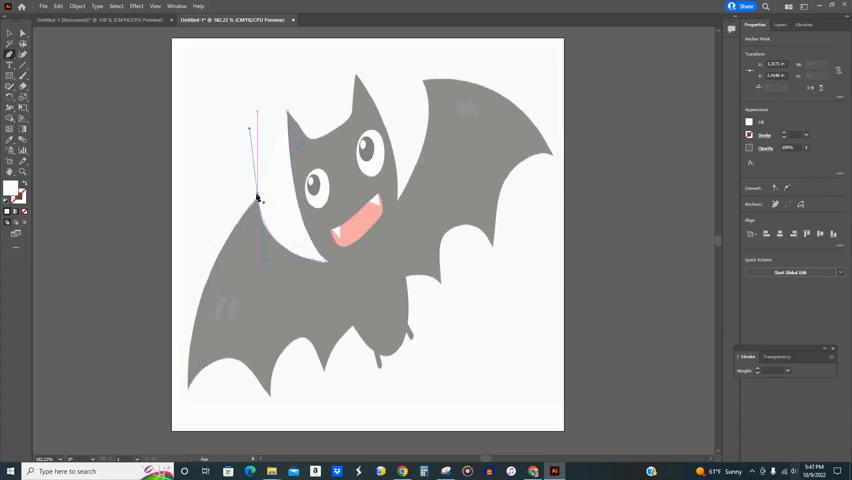
Trace the left wing's curved outer edge down along its scalloped bottom edge
drag(258, 200, 190, 340)
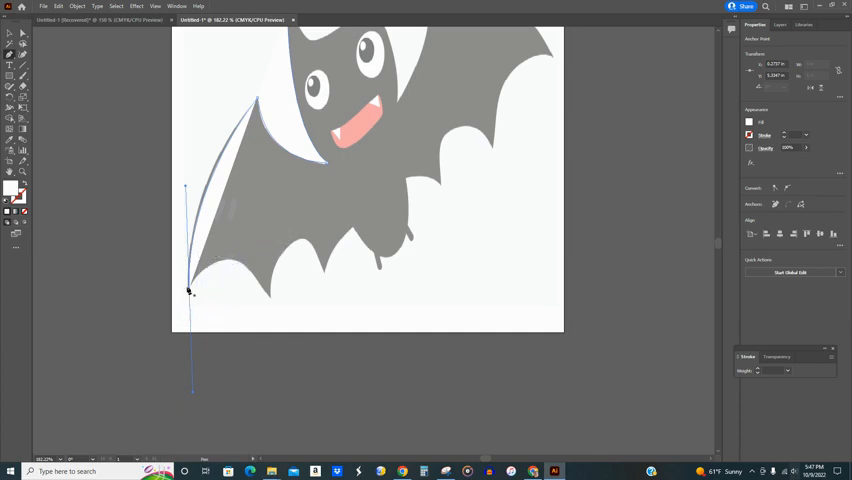
drag(190, 290, 256, 296)
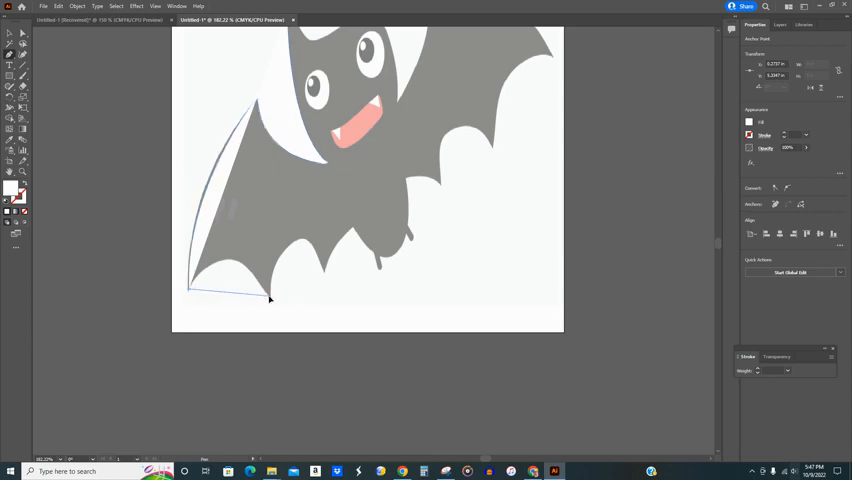
drag(270, 296, 304, 360)
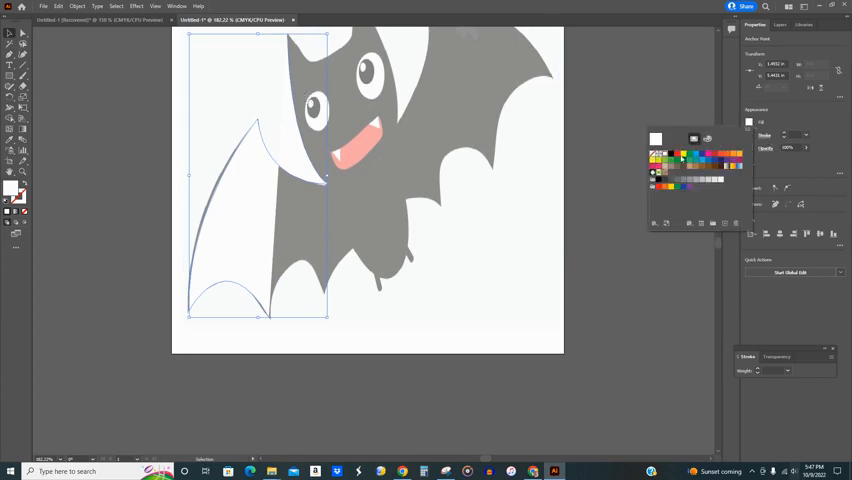
Fill the closed left-wing path with black from the Swatches panel
click(656, 140)
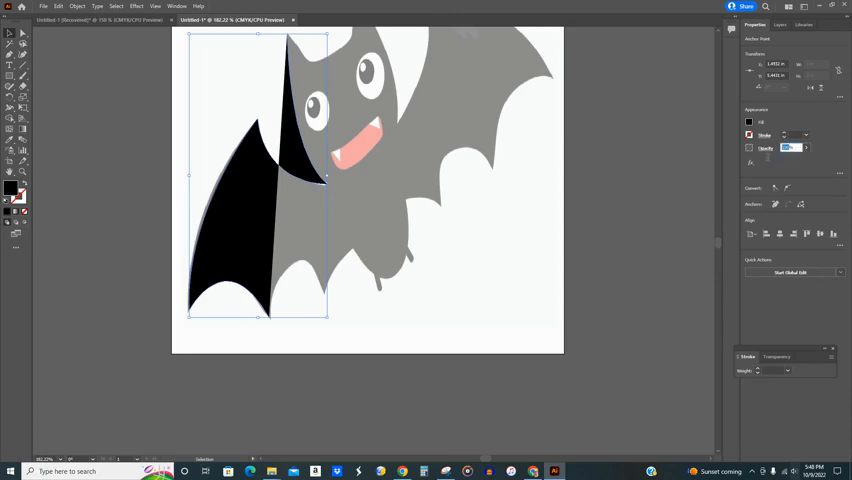
click(792, 148)
text(50)
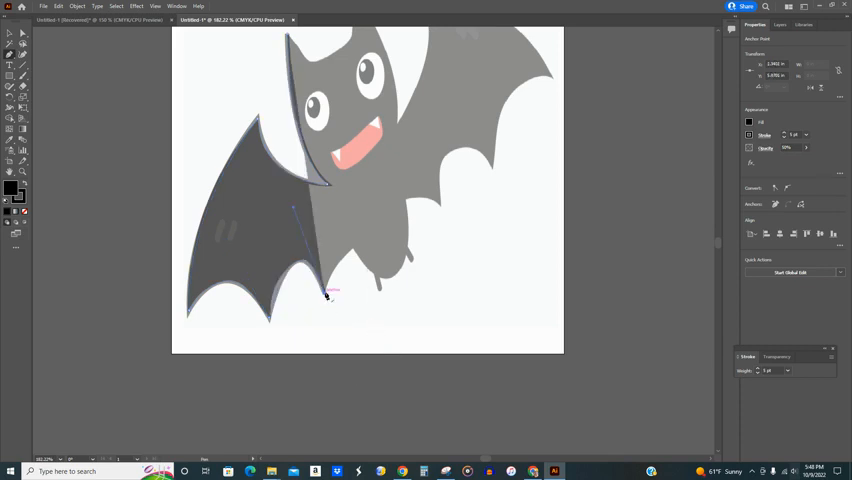
Trace the next wing section toward completing the black bat silhouette
drag(324, 296, 356, 250)
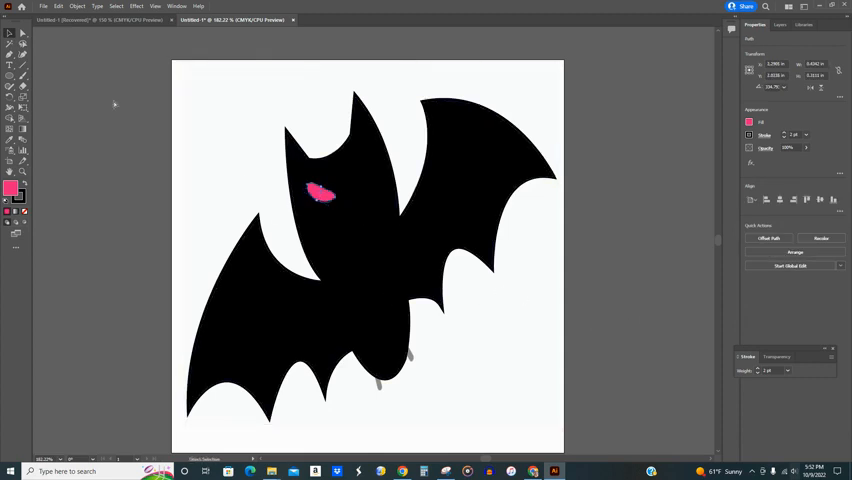
Mirror the copied pink eye with Object > Transform > Reflect for a second eye
click(76, 8)
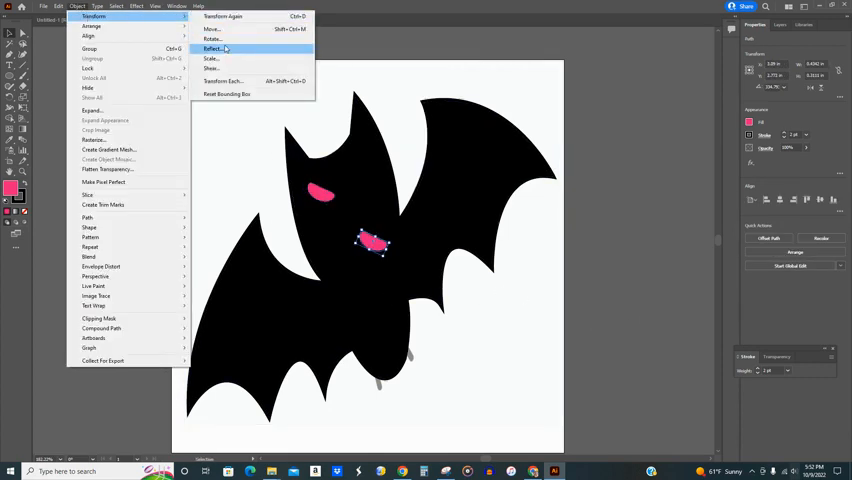
click(212, 48)
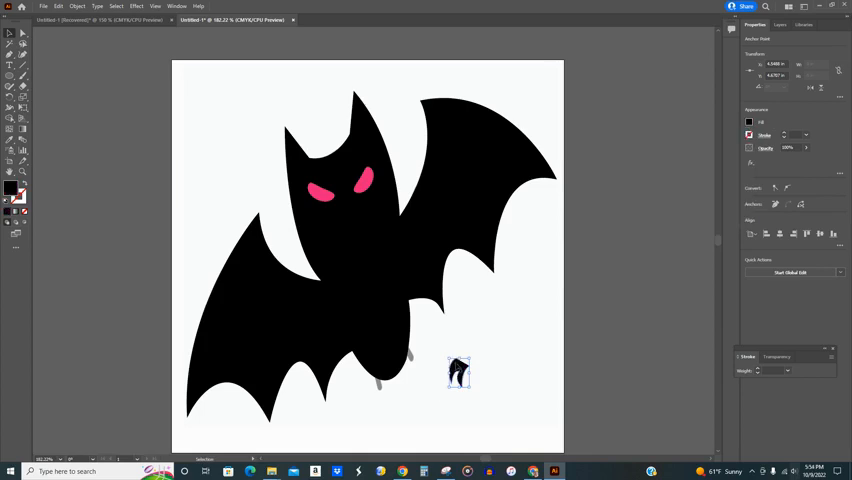
Position the clawed foot shape hanging beneath the bat's body
drag(458, 372, 372, 240)
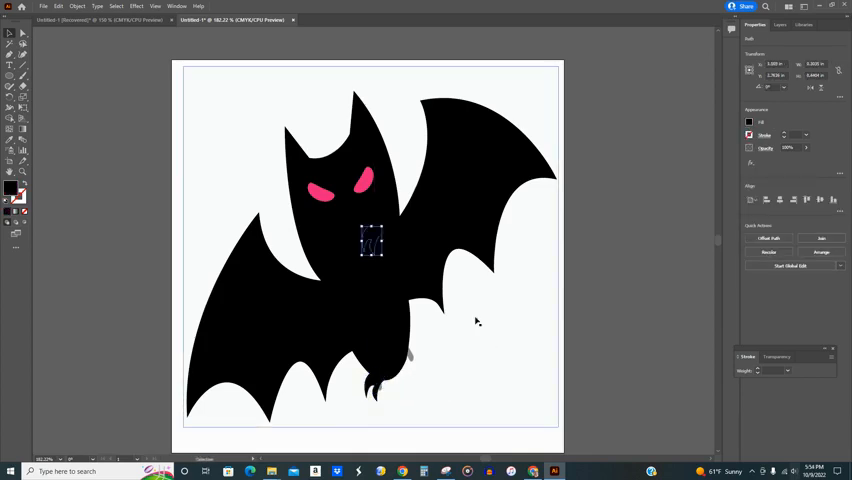
drag(370, 242, 424, 384)
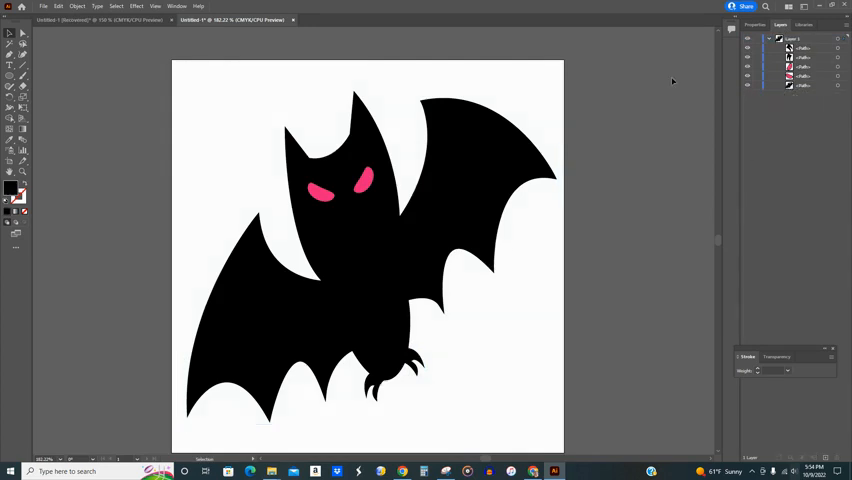
mouse_move(488, 364)
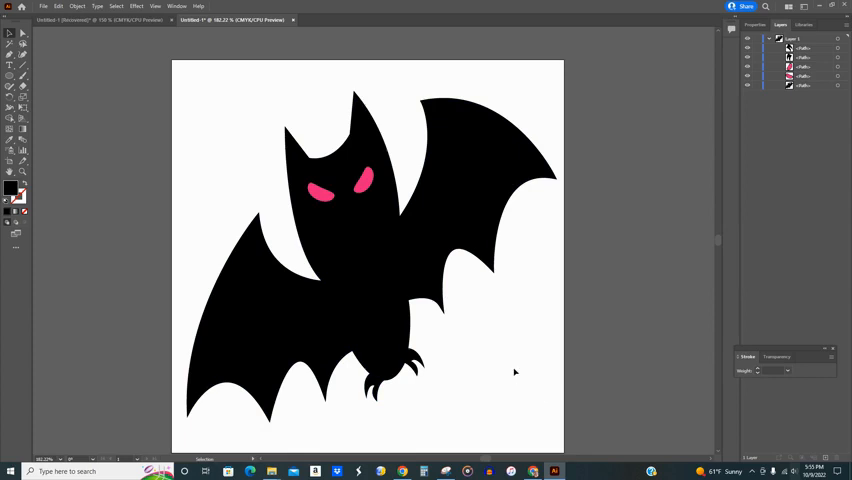
mouse_move(500, 368)
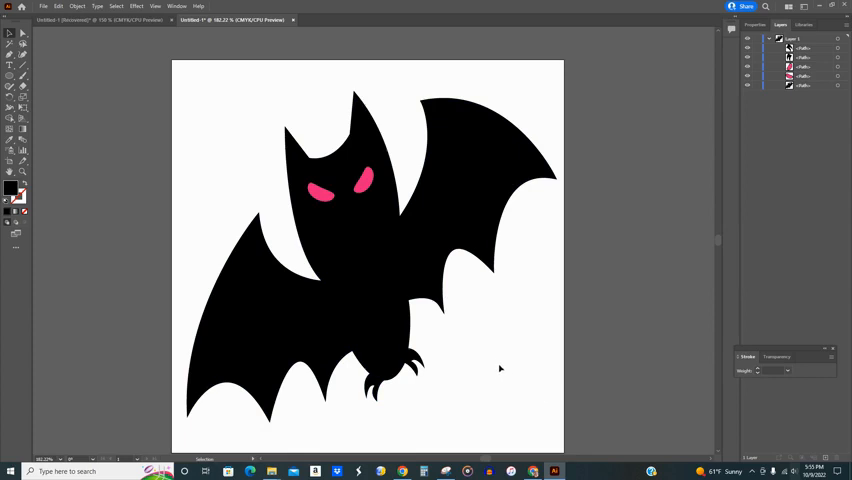
mouse_move(576, 296)
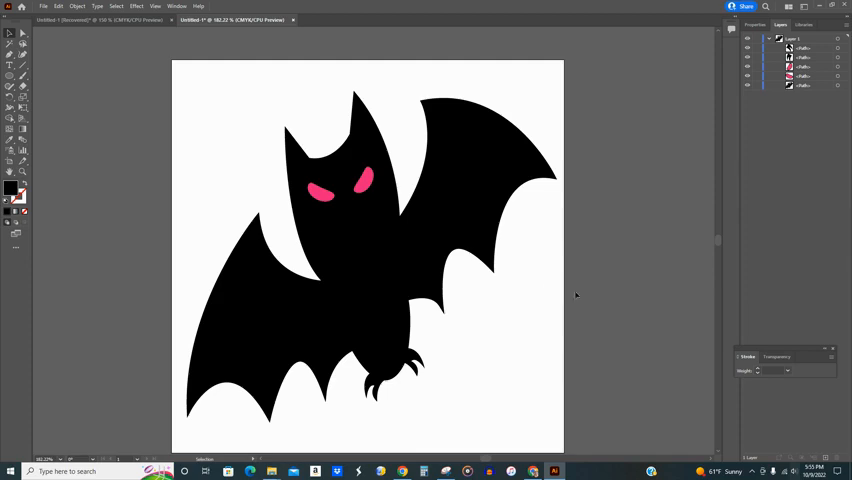